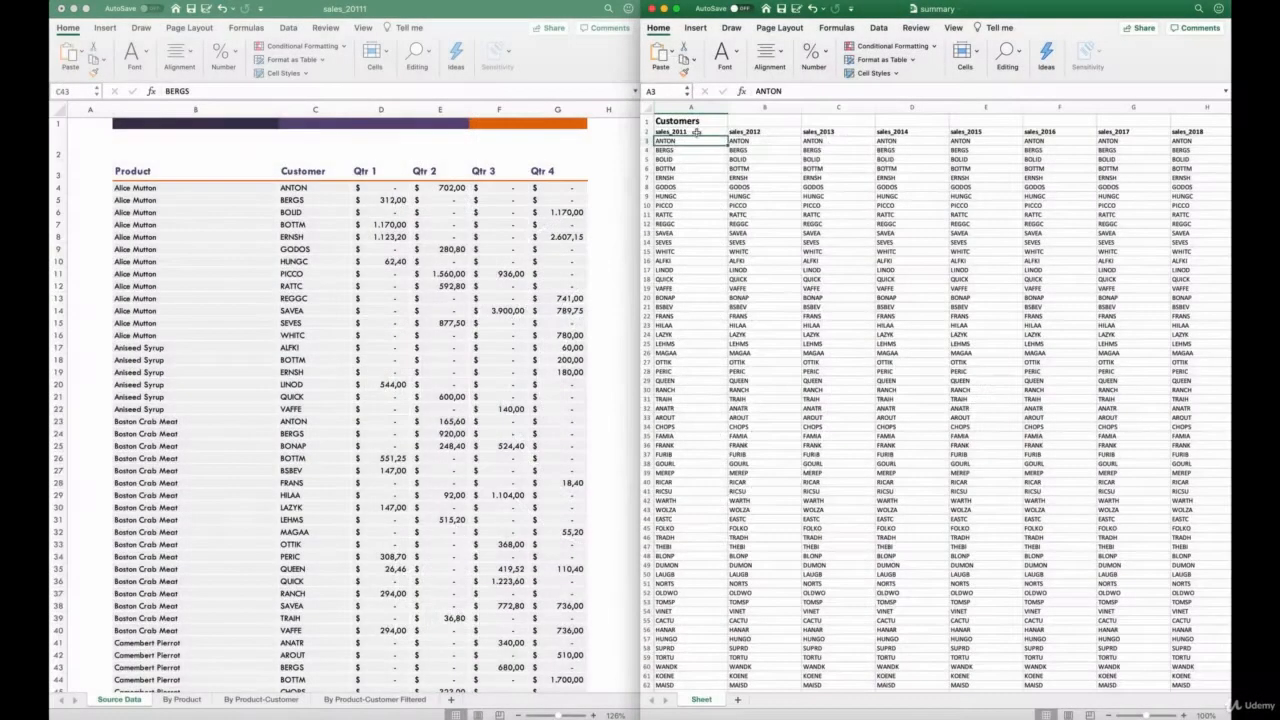
pyautogui.click(690, 108)
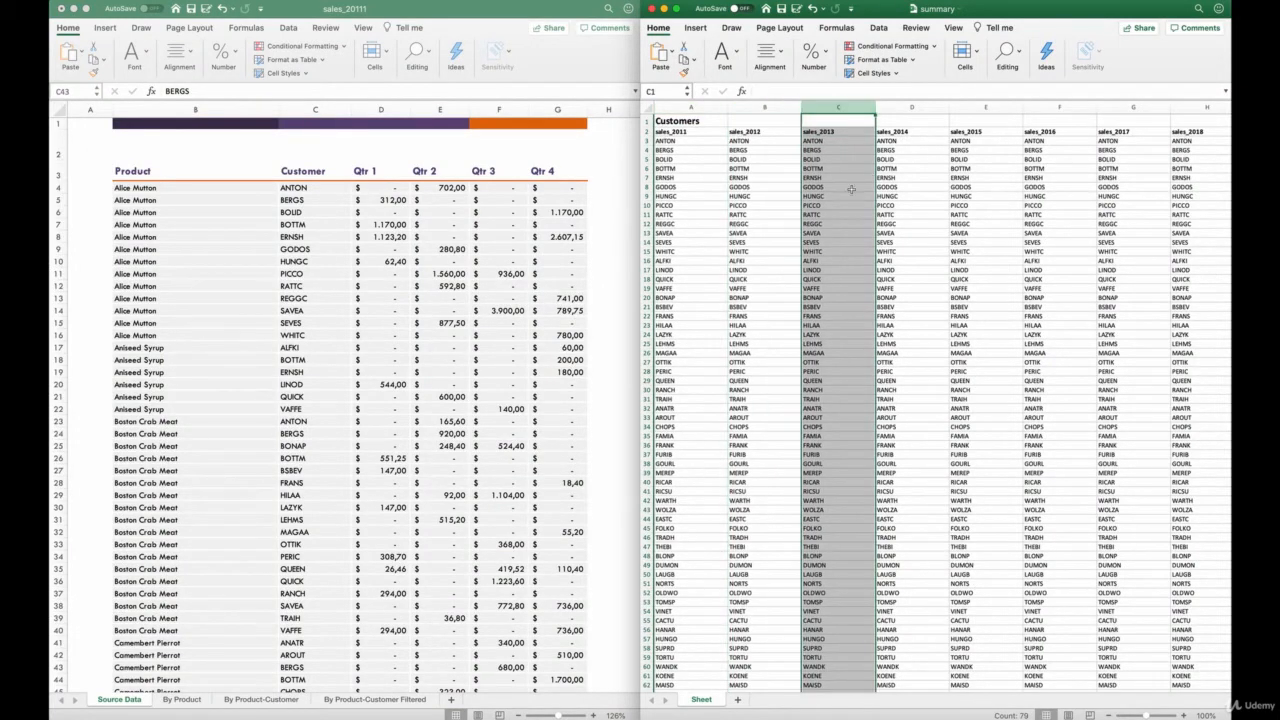
pyautogui.click(664, 360)
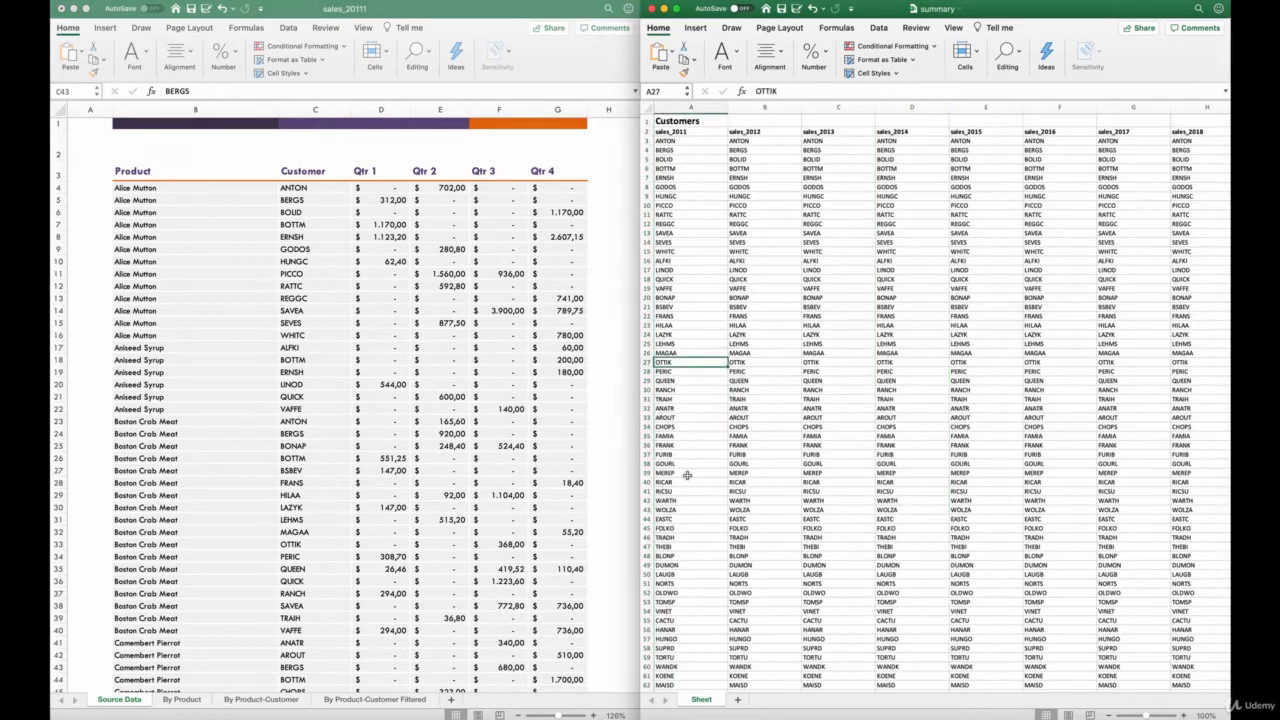